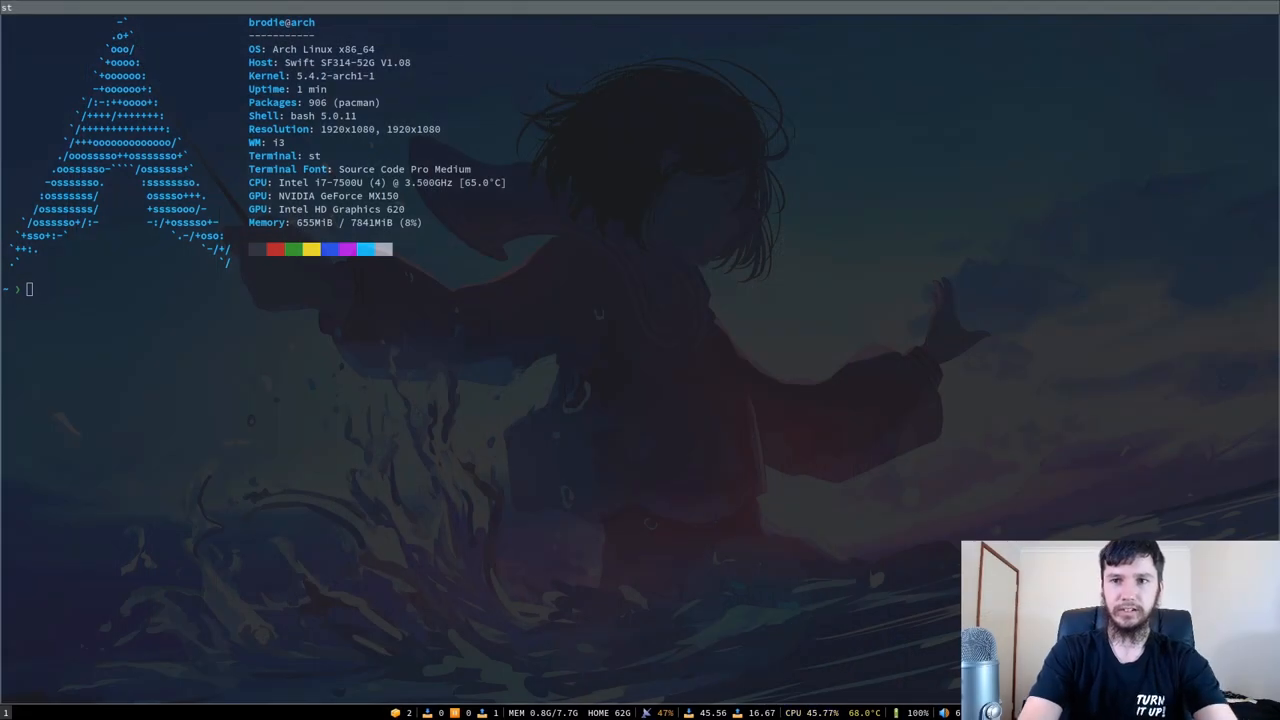
mouse_move(1091, 460)
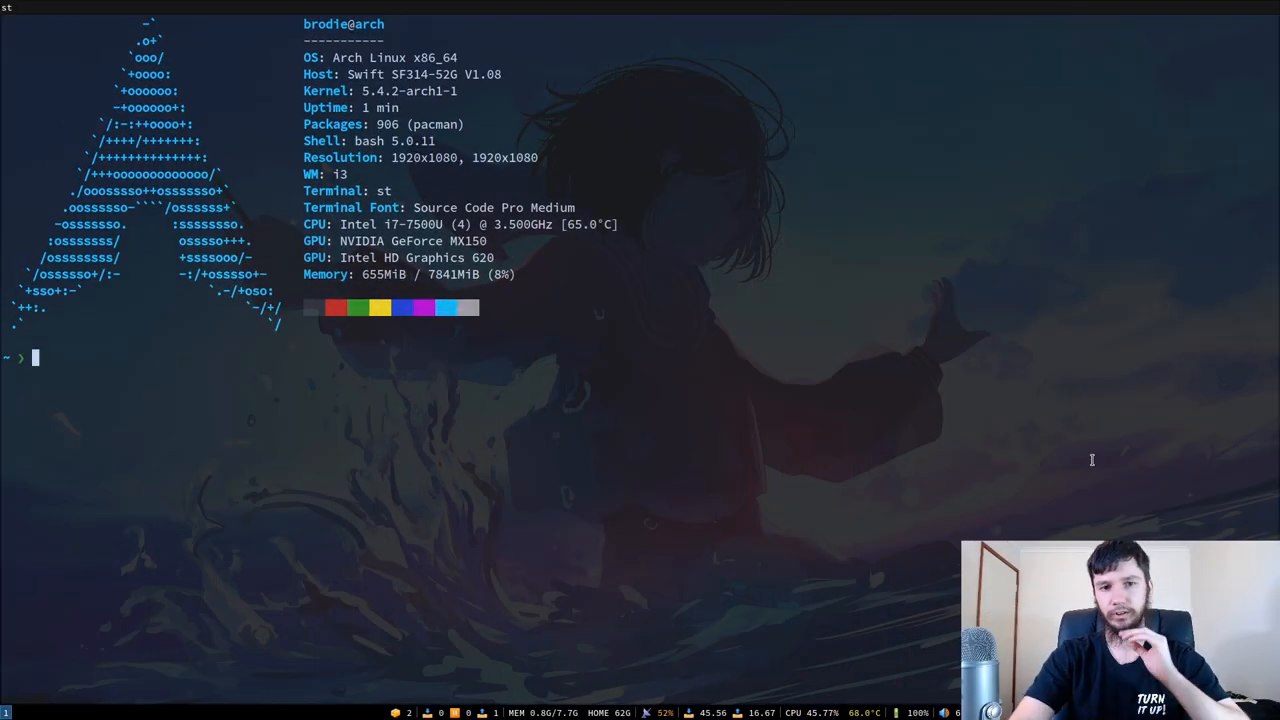
- Run sudo pacman -S xorg-xinput and decline reinstalling the already up-to-date package
type("sudo")
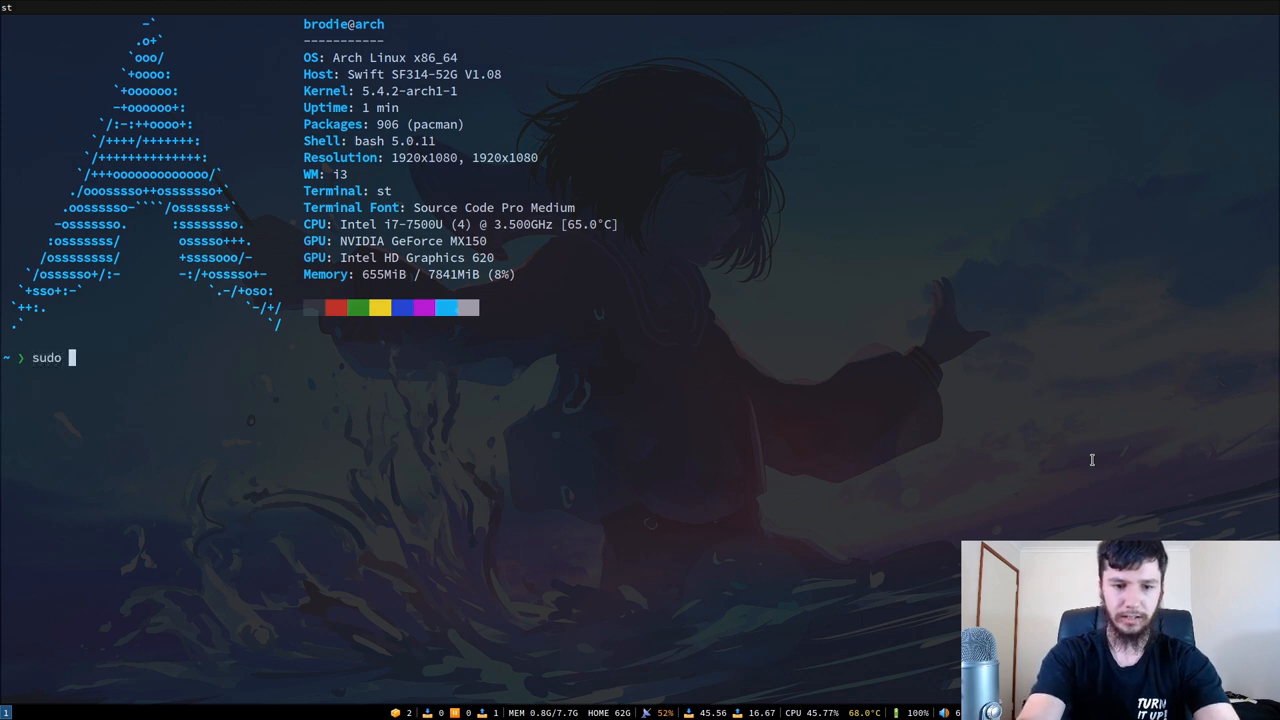
type("pacman -S")
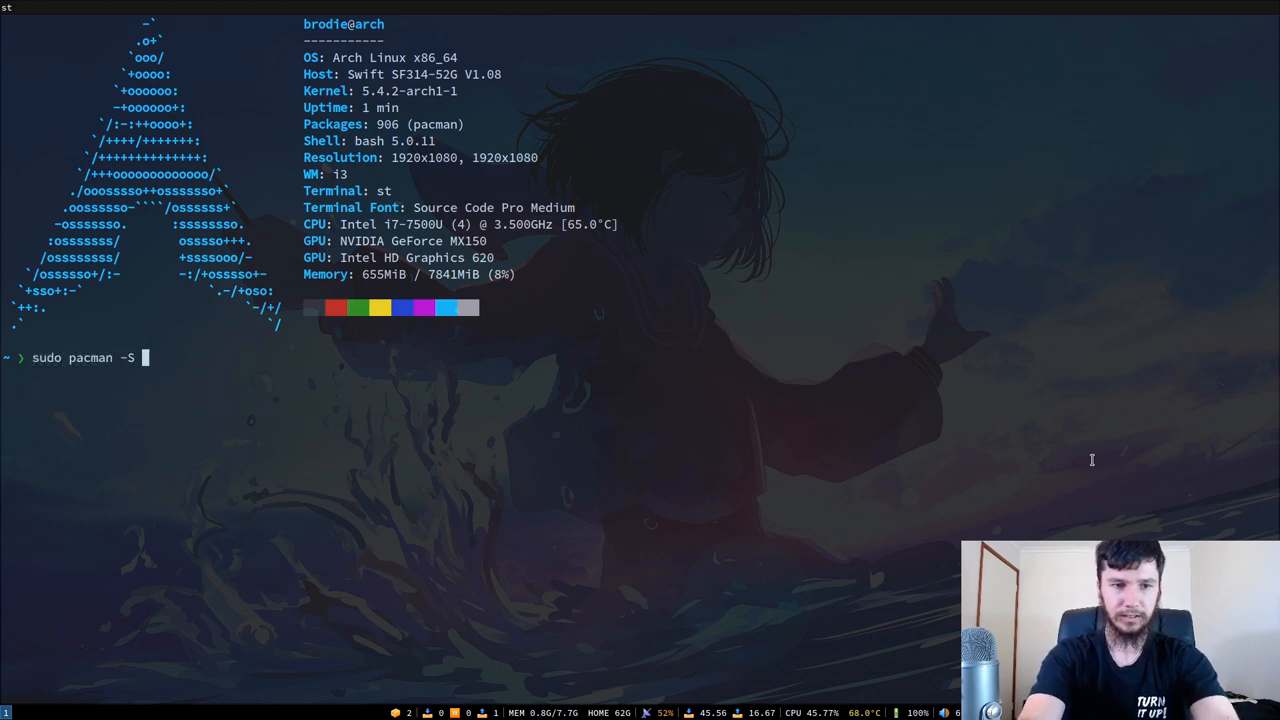
type("xorg-xinput")
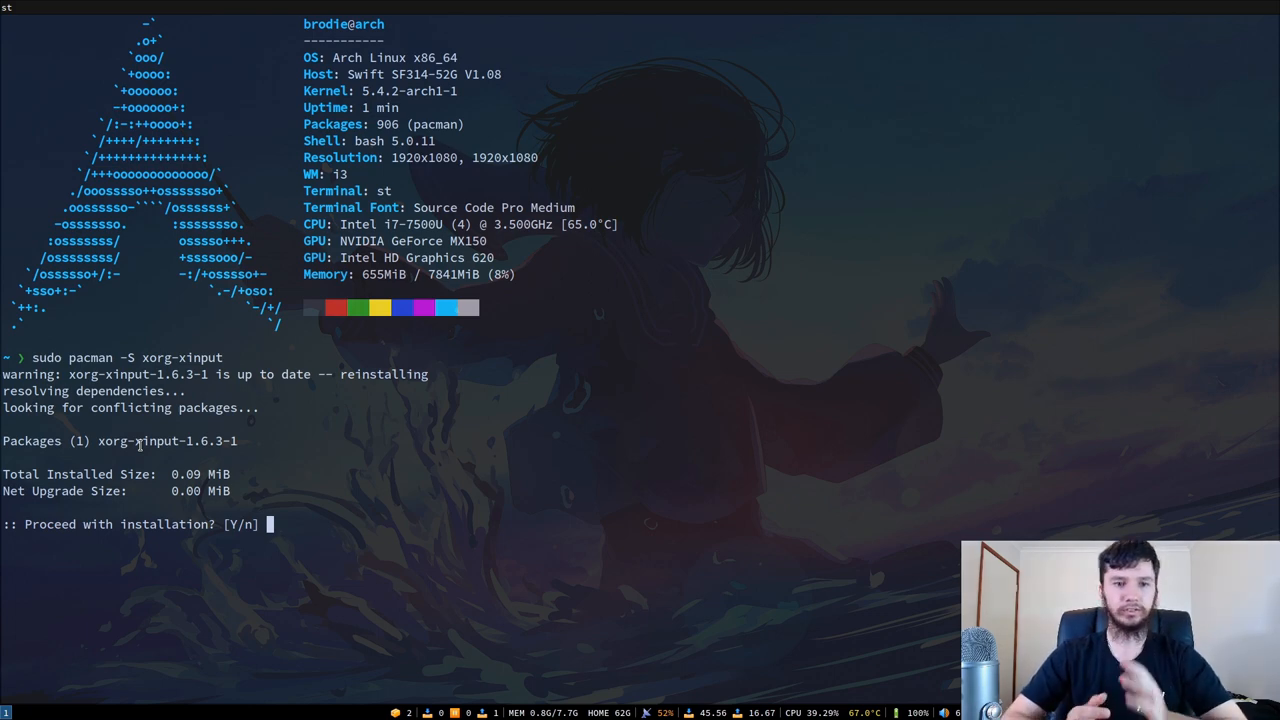
type("n")
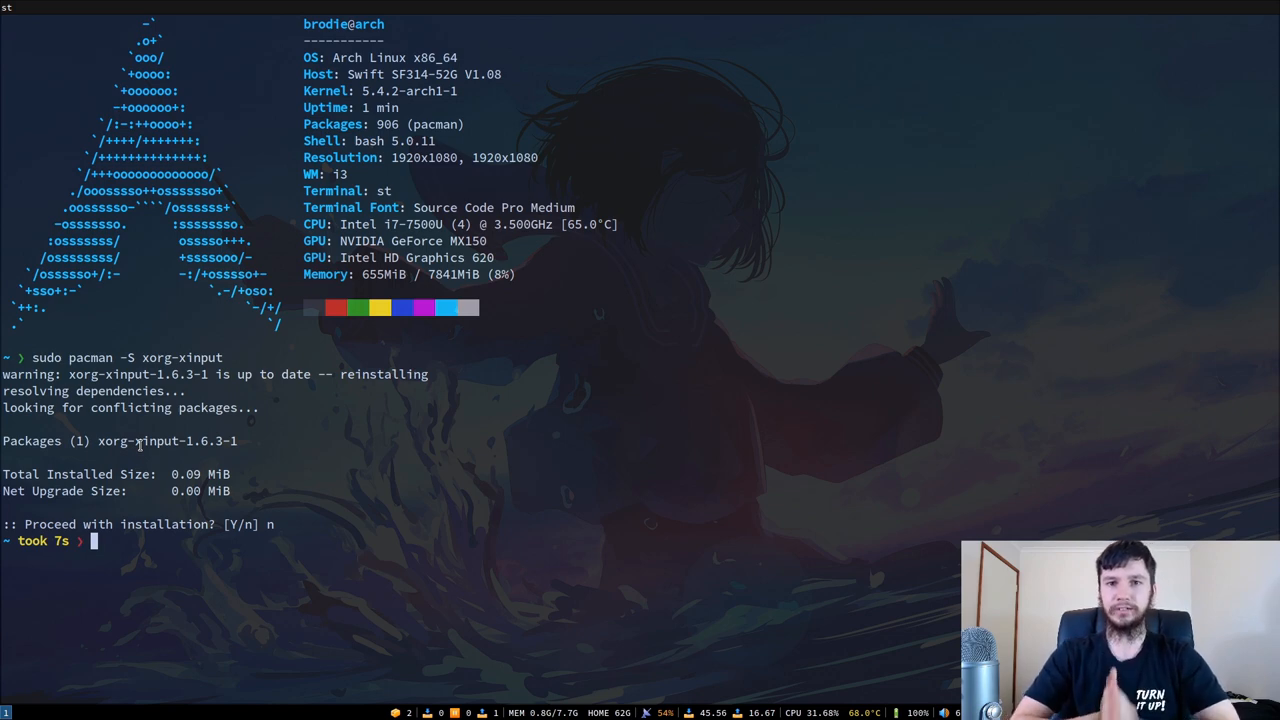
- List input devices with xinput list to find the ELAN touchpad's id (14)
type("xinput list")
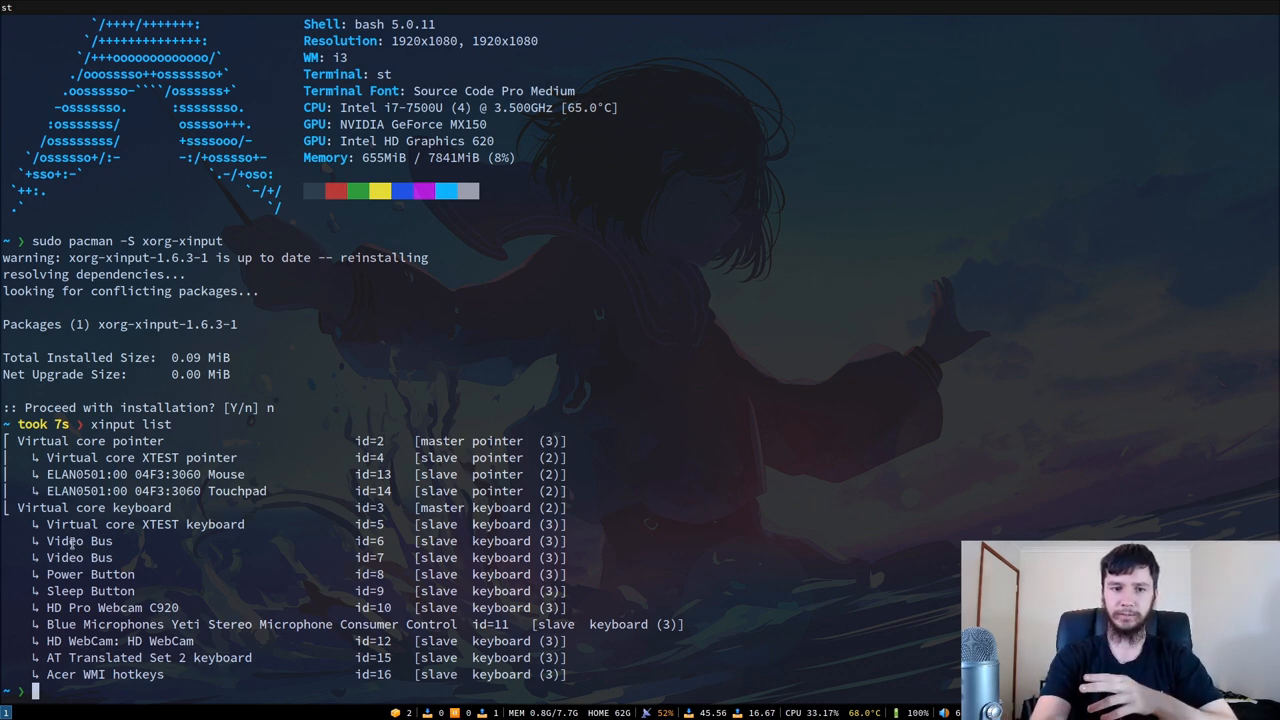
mouse_move(178, 624)
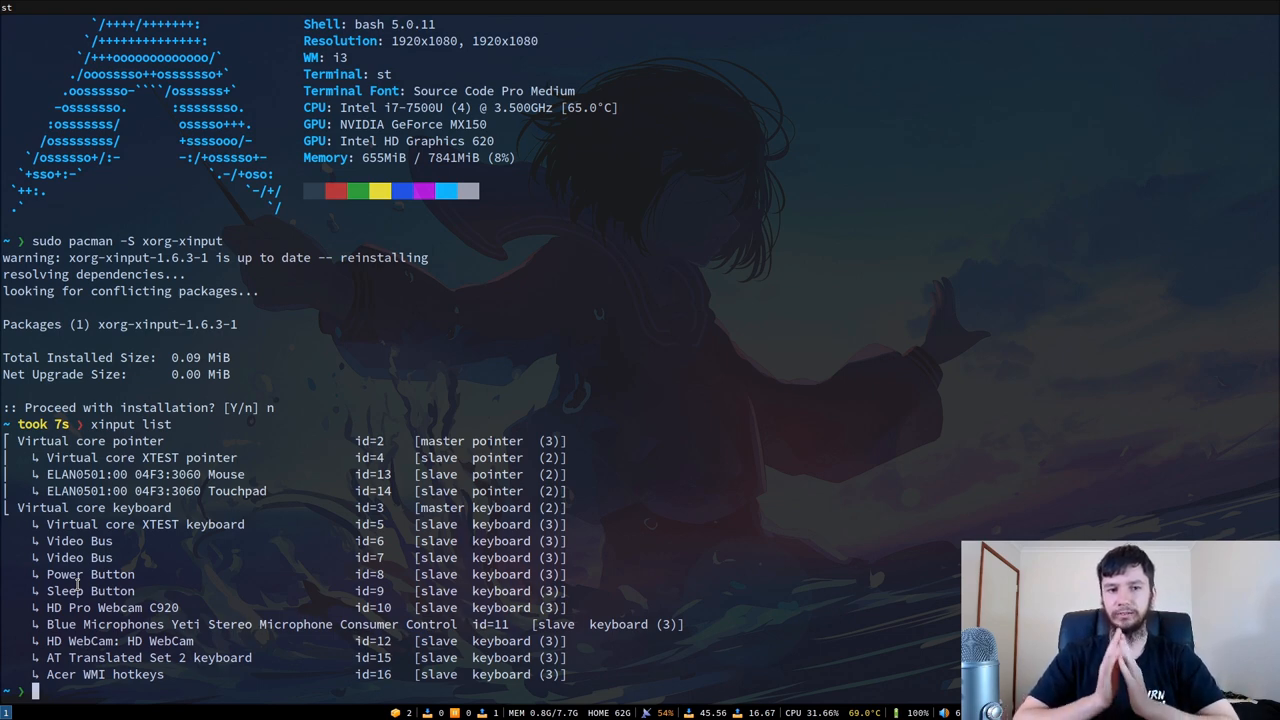
mouse_move(188, 512)
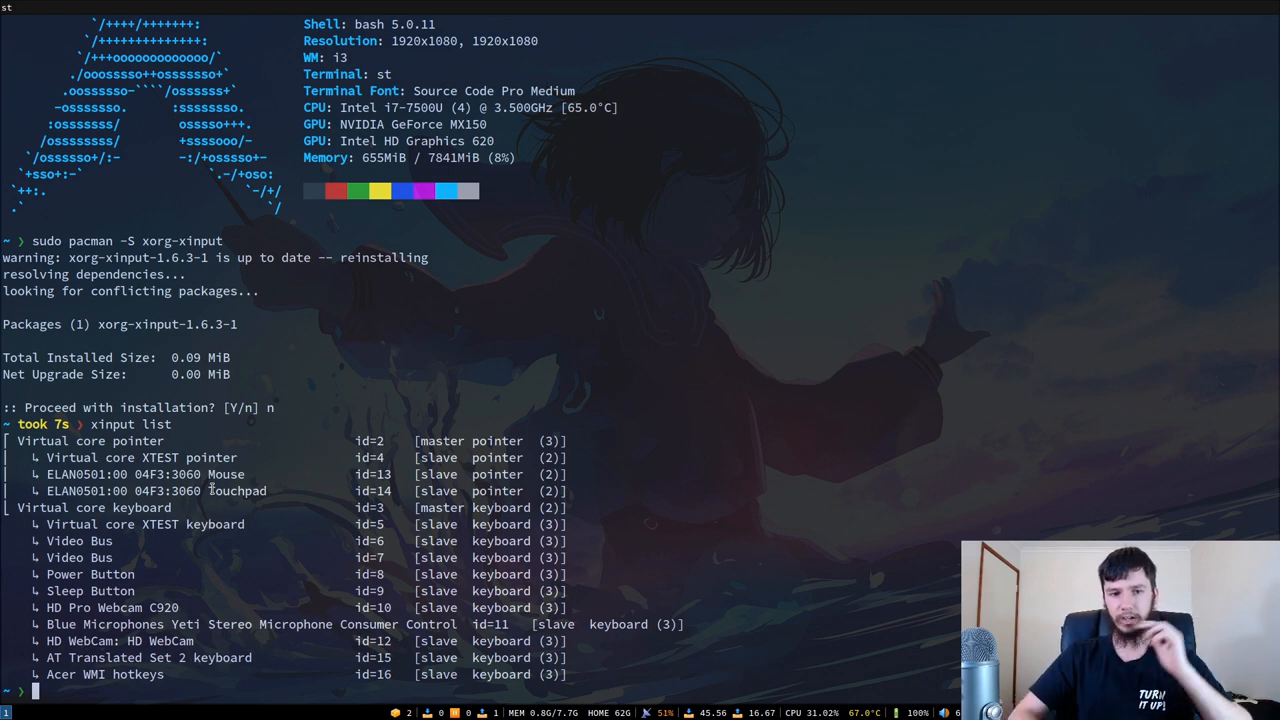
mouse_move(405, 480)
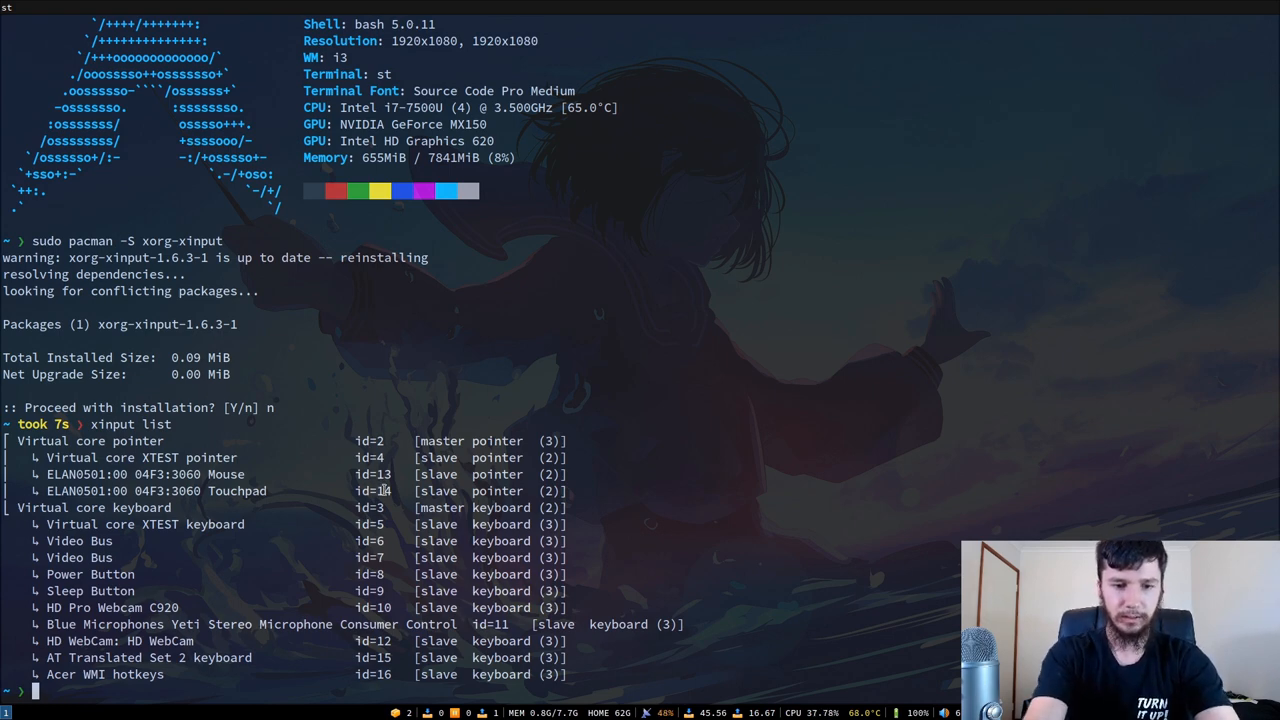
- Run xinput --list-props, then list properties of device 11 (Blue Yeti microphone)
type("x")
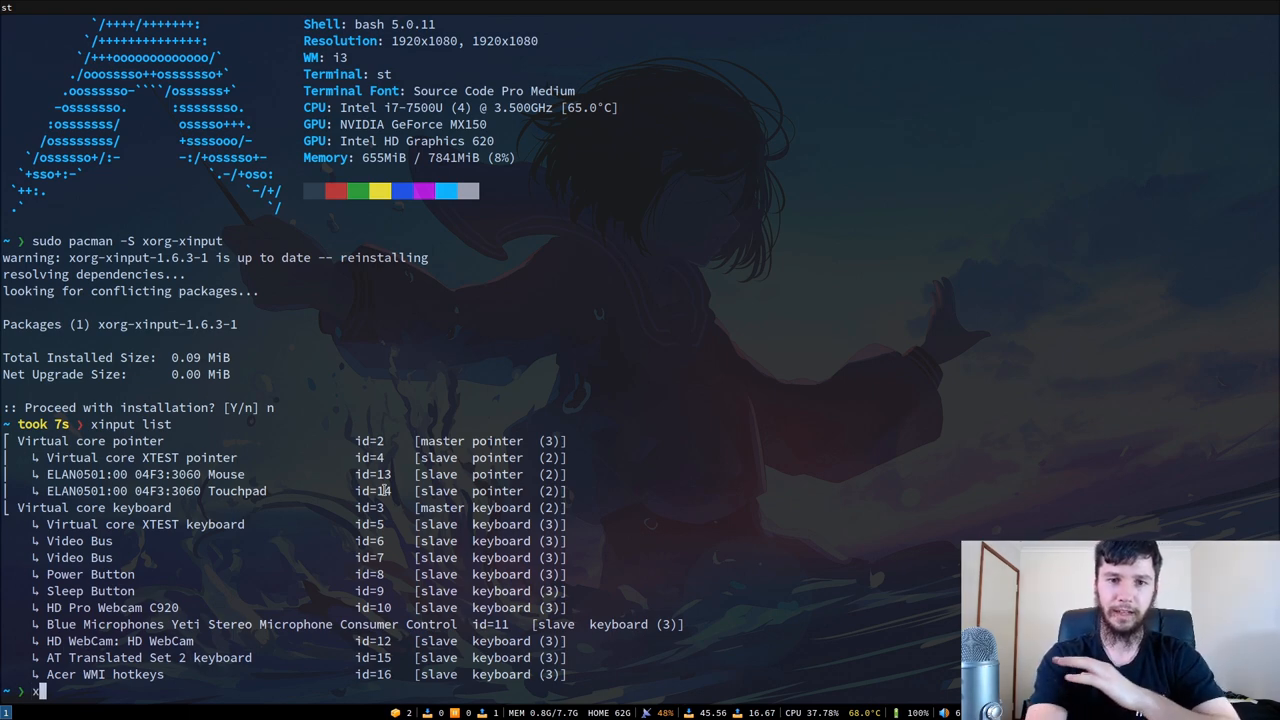
type("input")
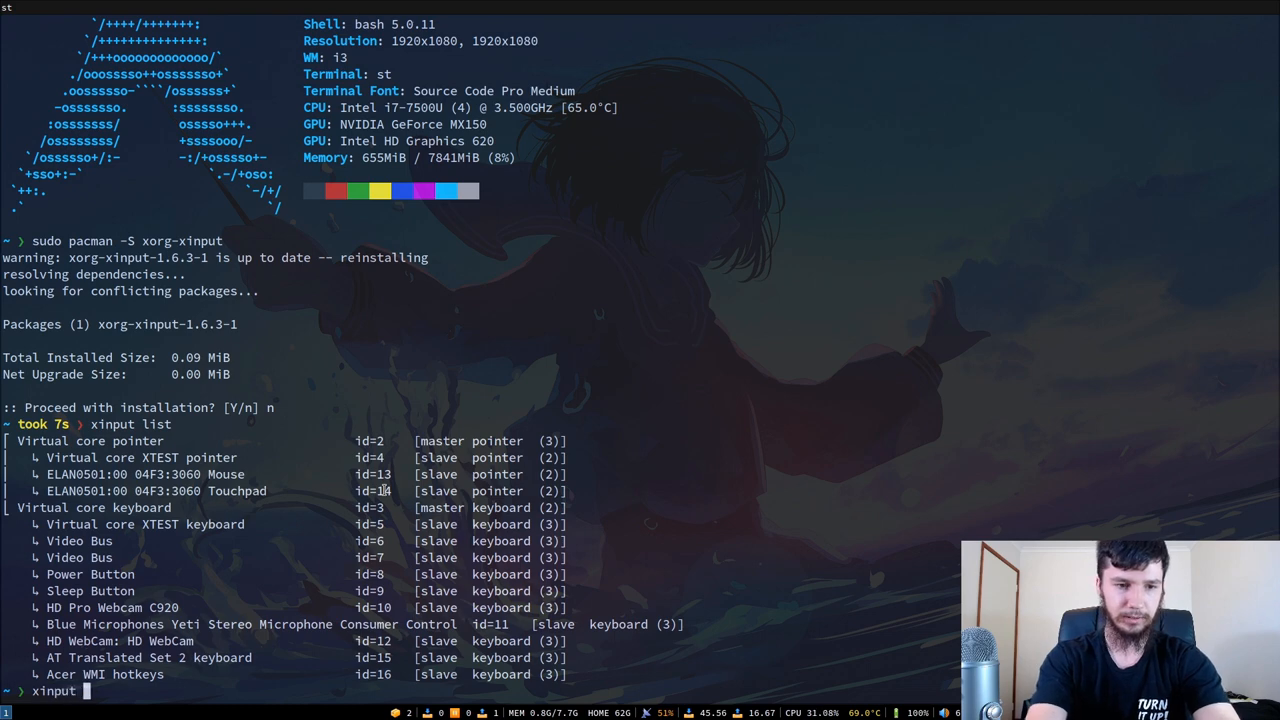
type("--list-p")
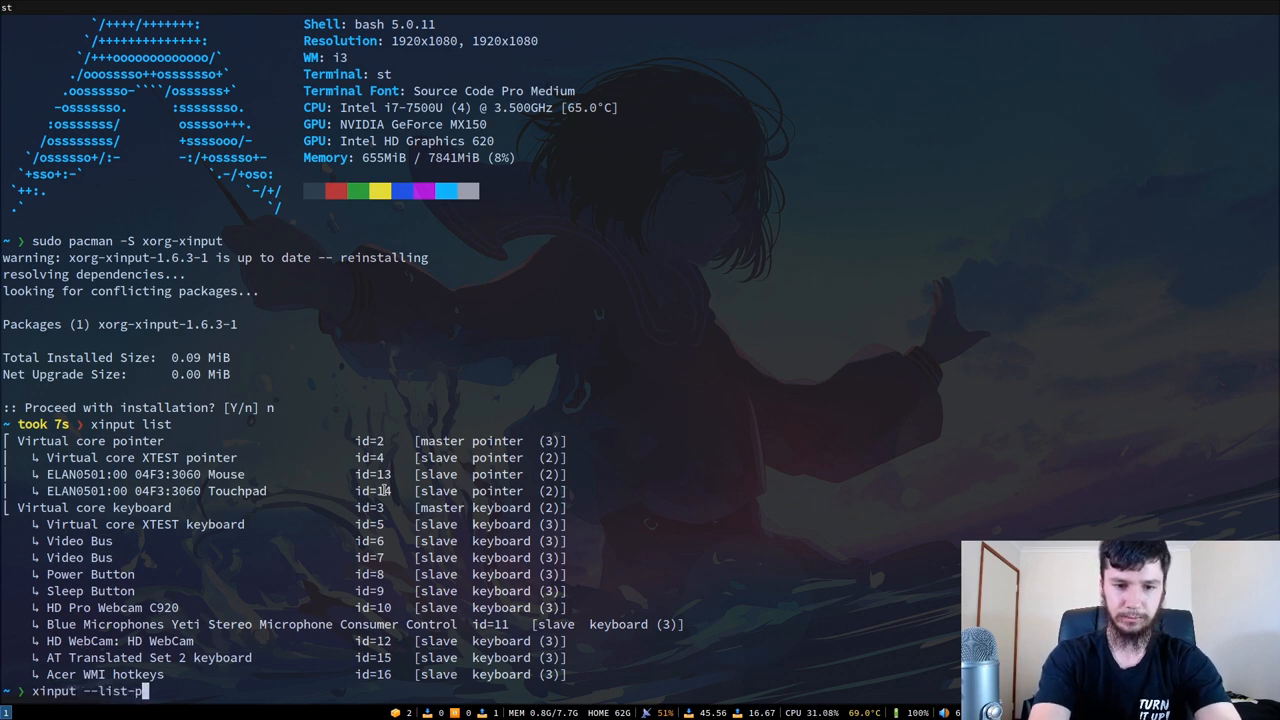
type("rops")
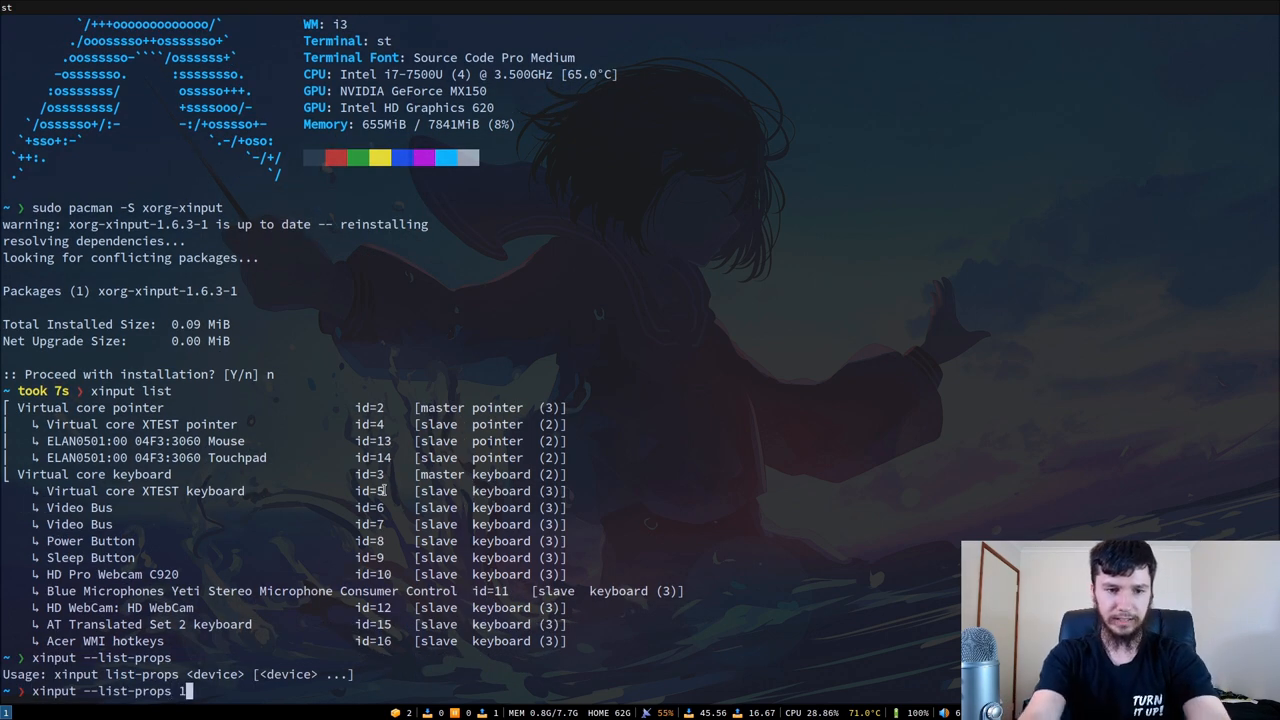
type("1")
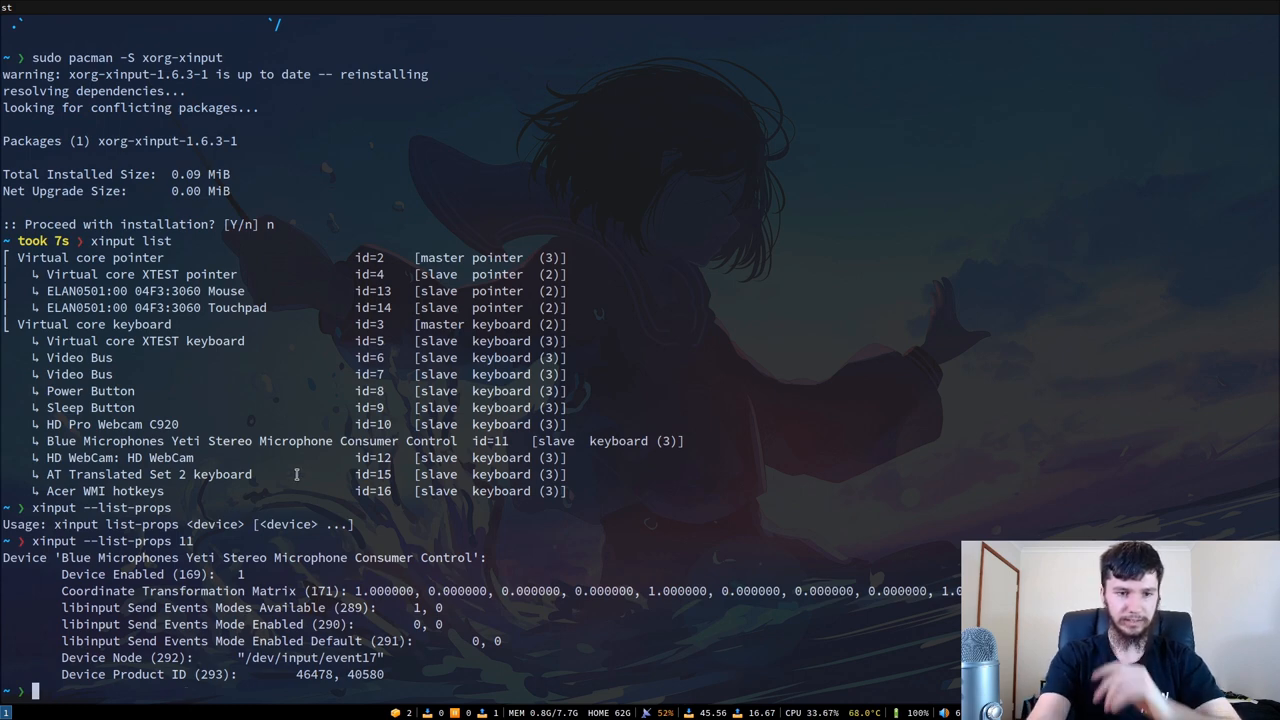
- Show the ELAN touchpad's properties with xinput --list-props 14
type("xinput --list-props 14")
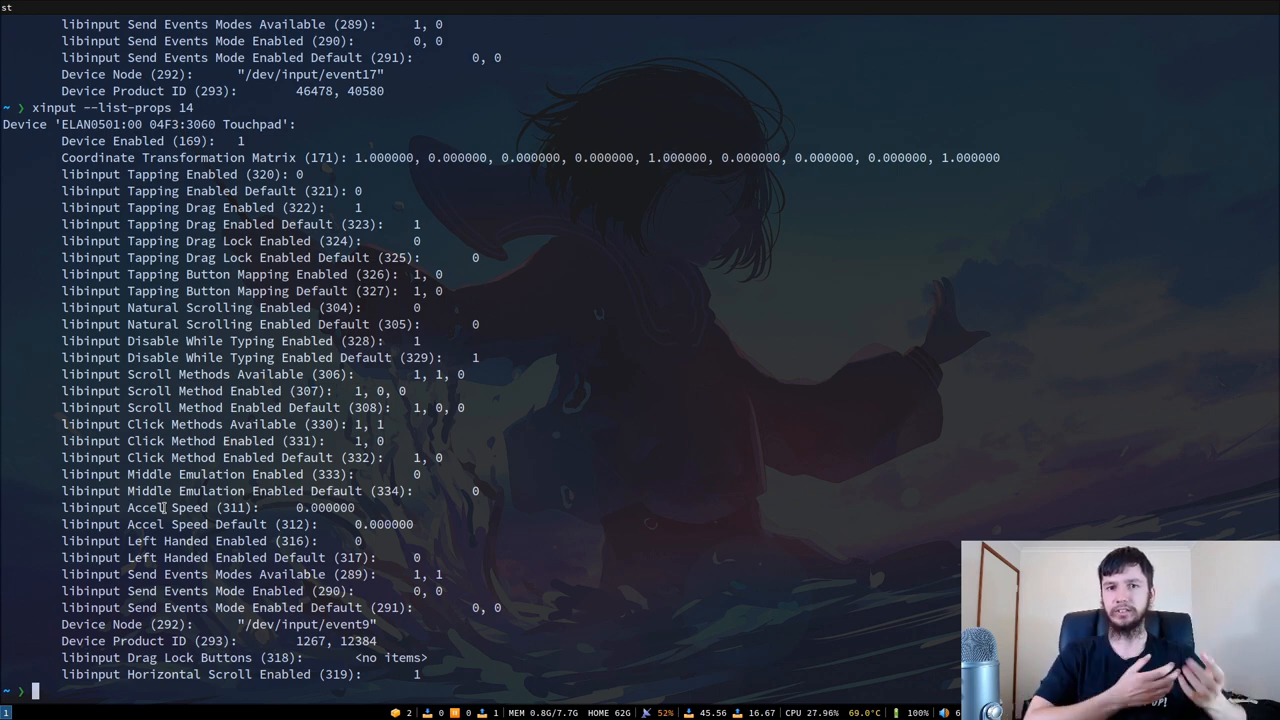
- Look up the --set-prop option in the xinput manual page, then quit it
type("xinput --list-props 14")
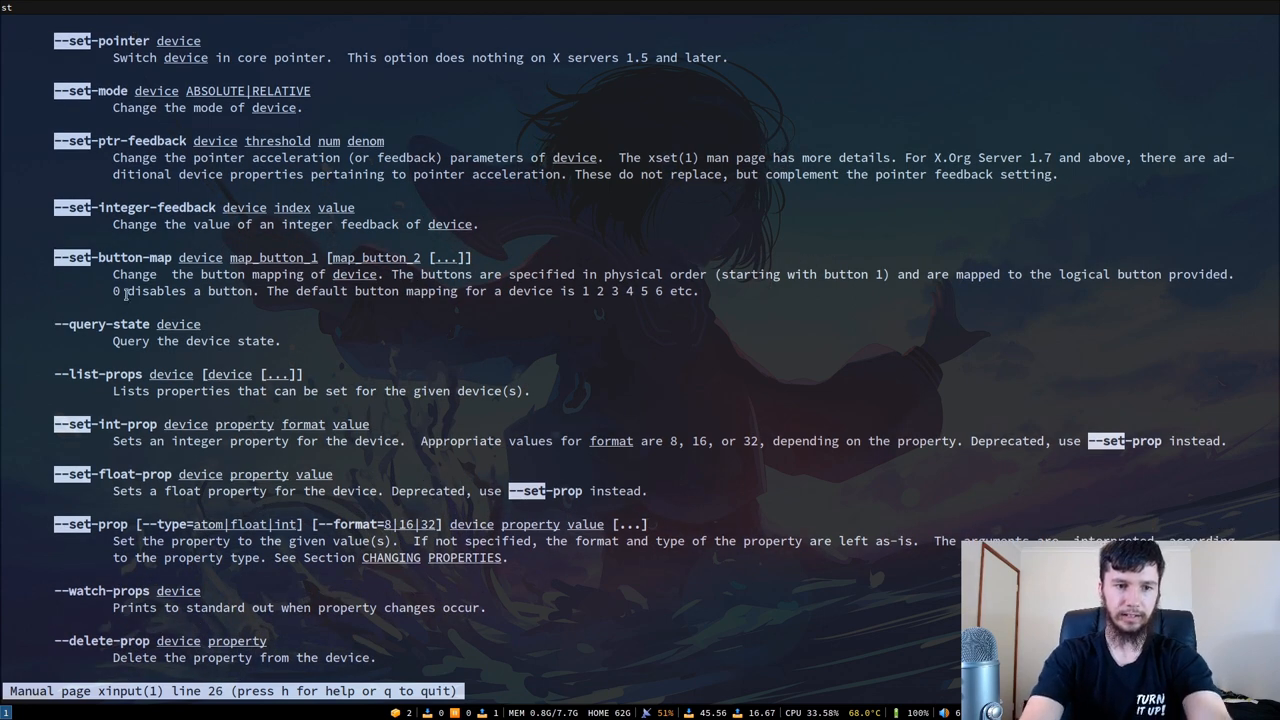
key("q")
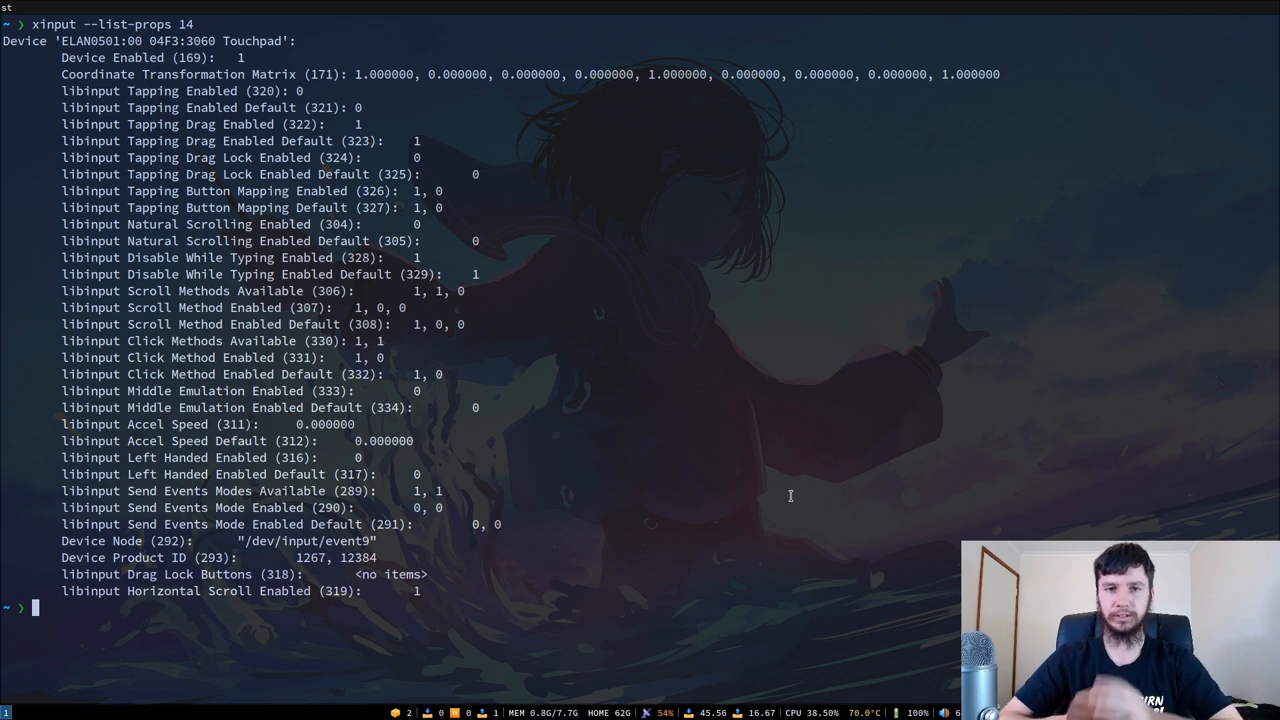
- Enter xinput --set-prop 14 "Device Enabled" 0 to disable the touchpad
type("xinput")
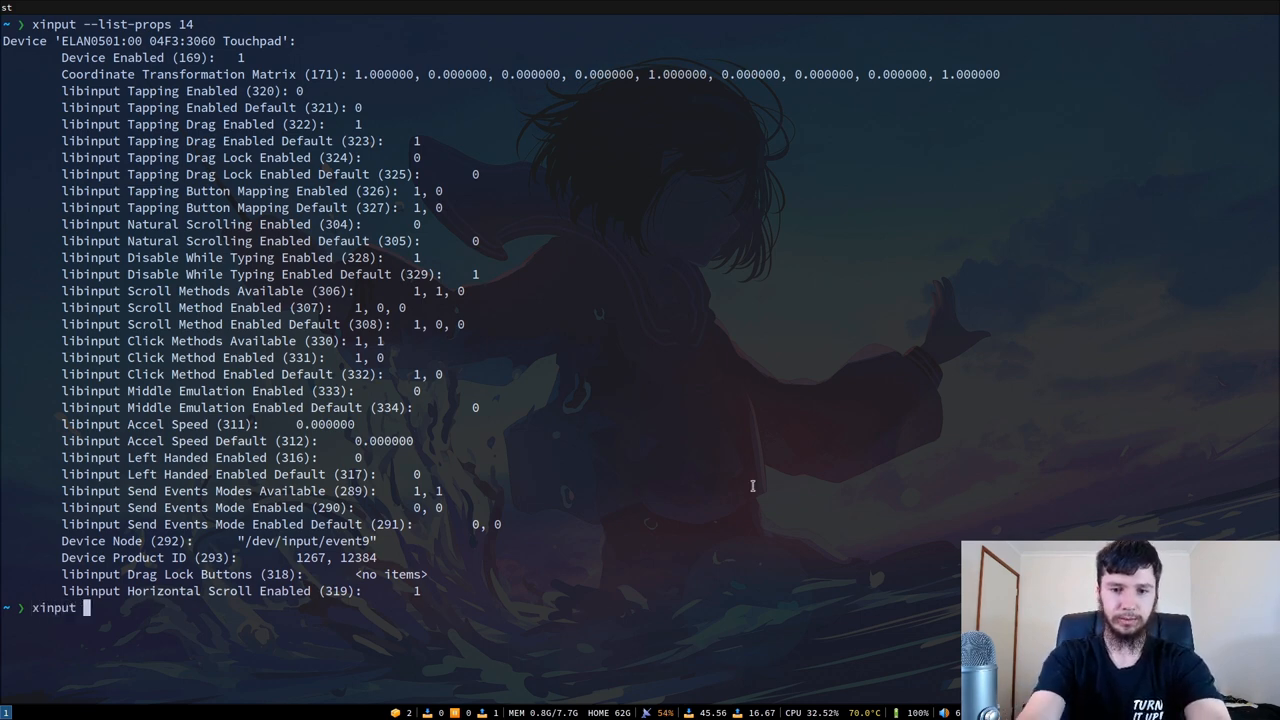
type("--set-prop")
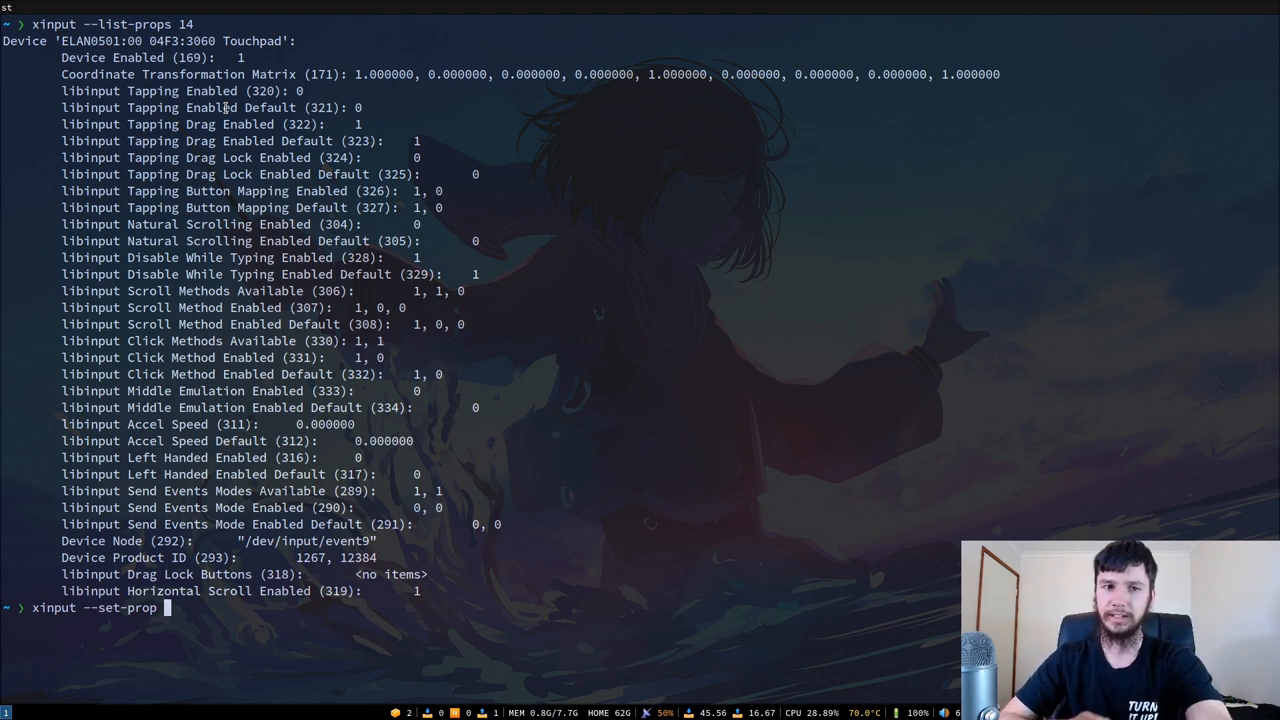
type("14")
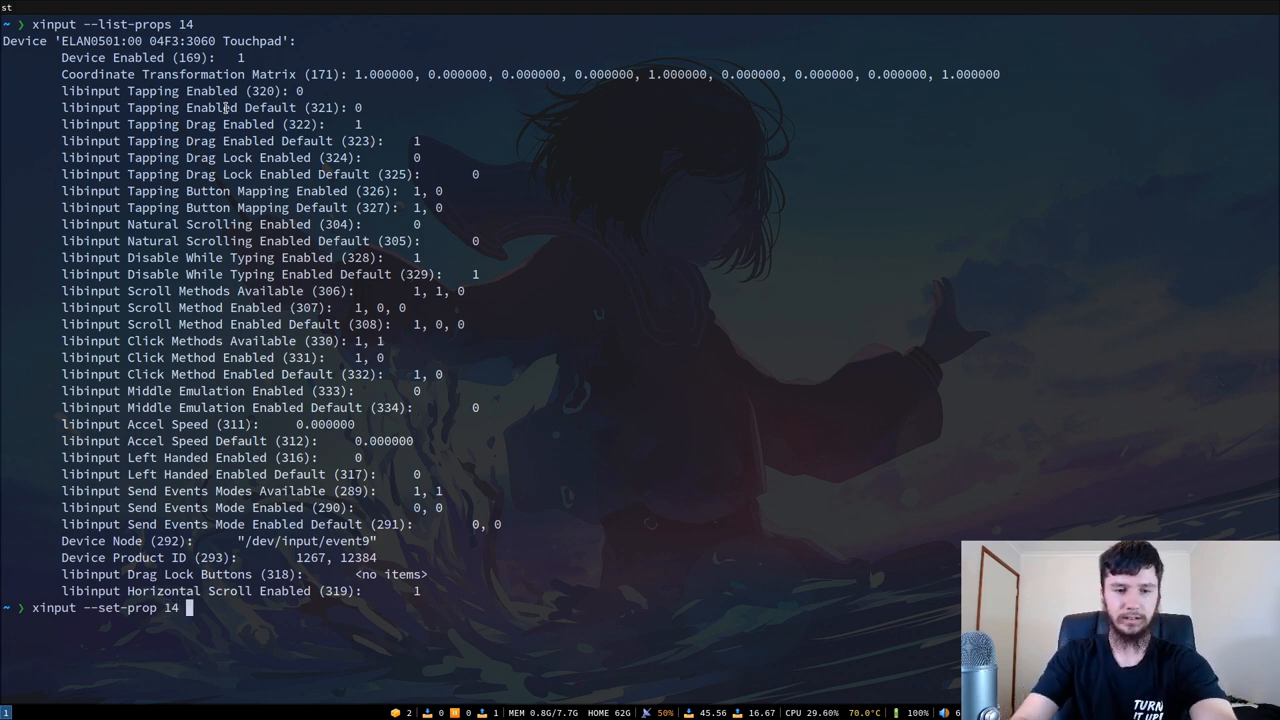
type("\"")
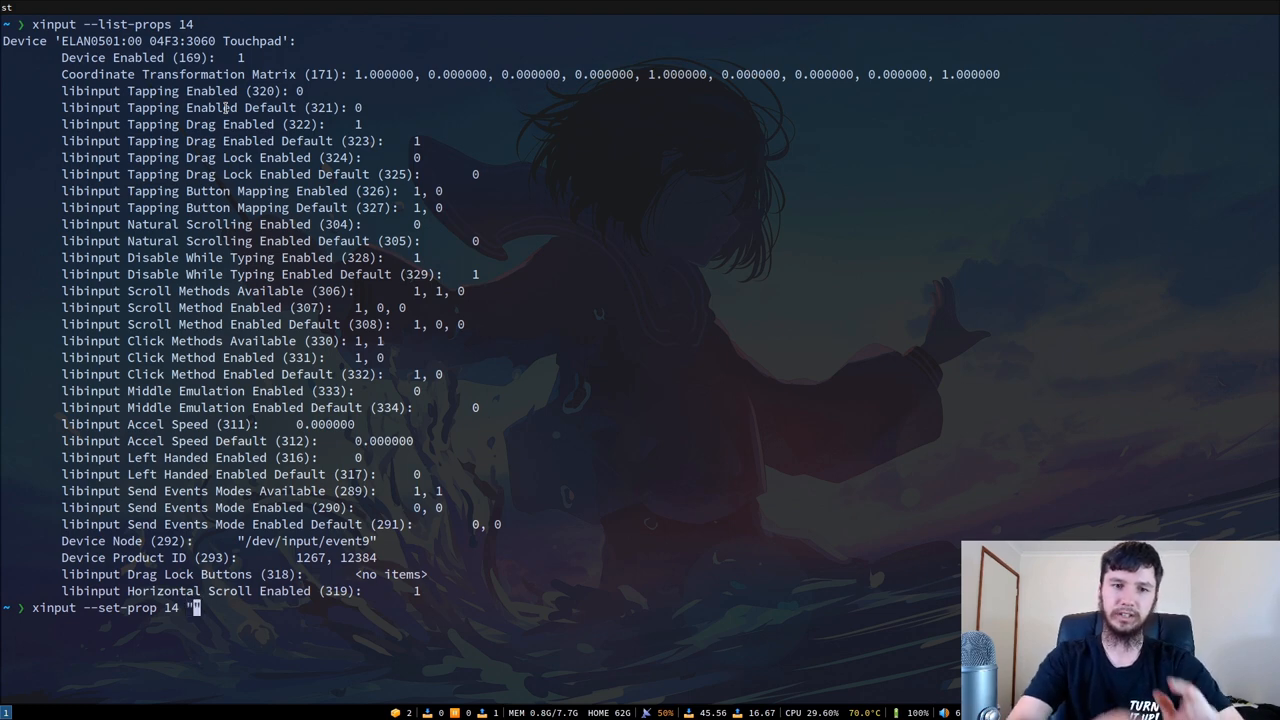
type("Device")
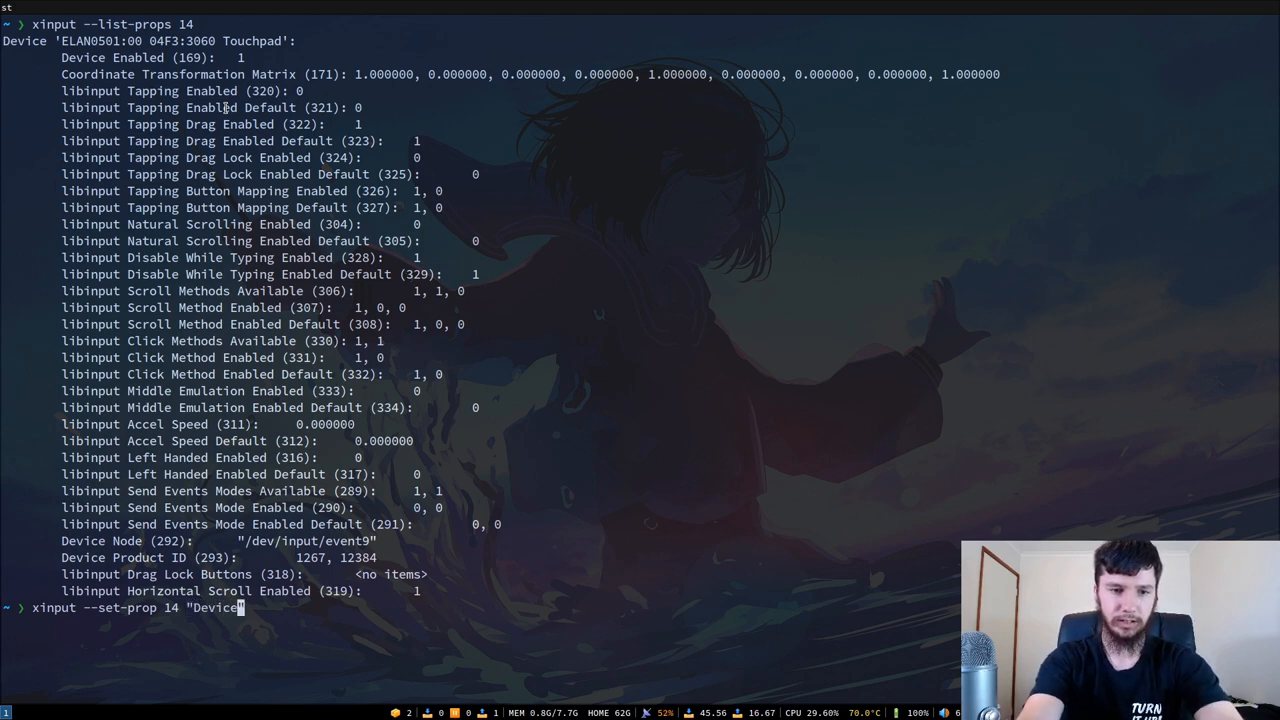
type("Enabled")
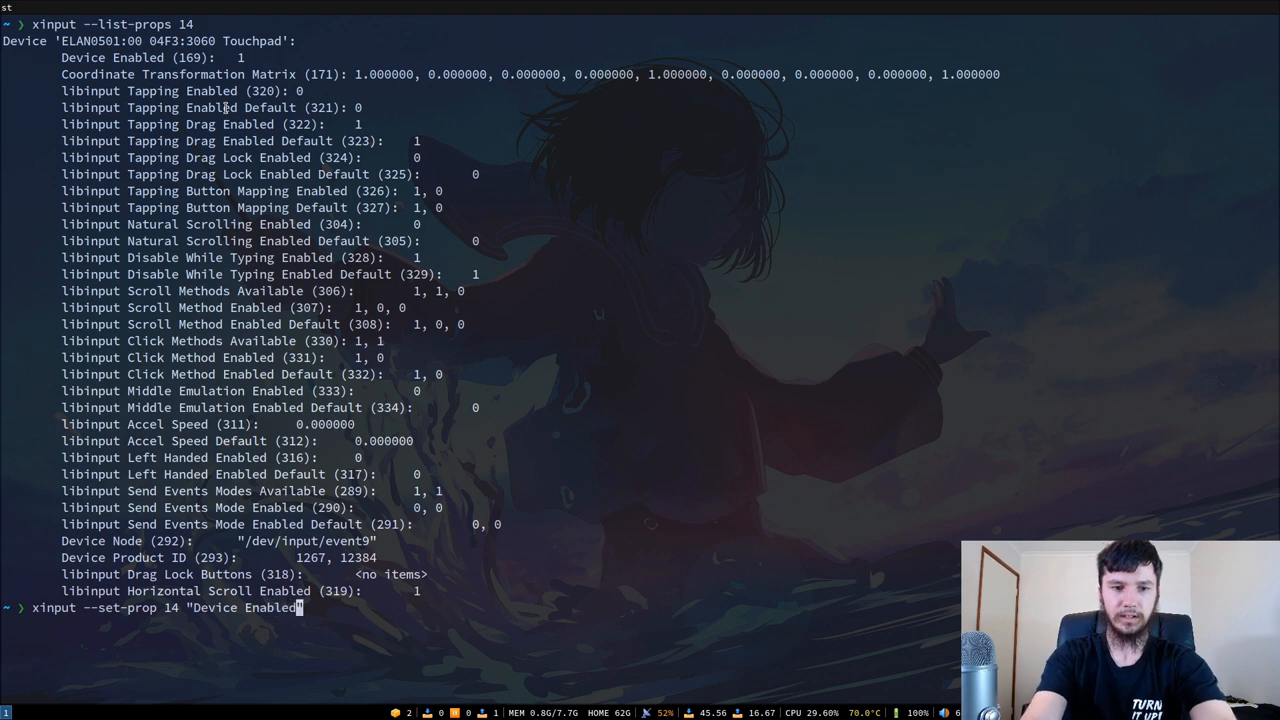
type("\"")
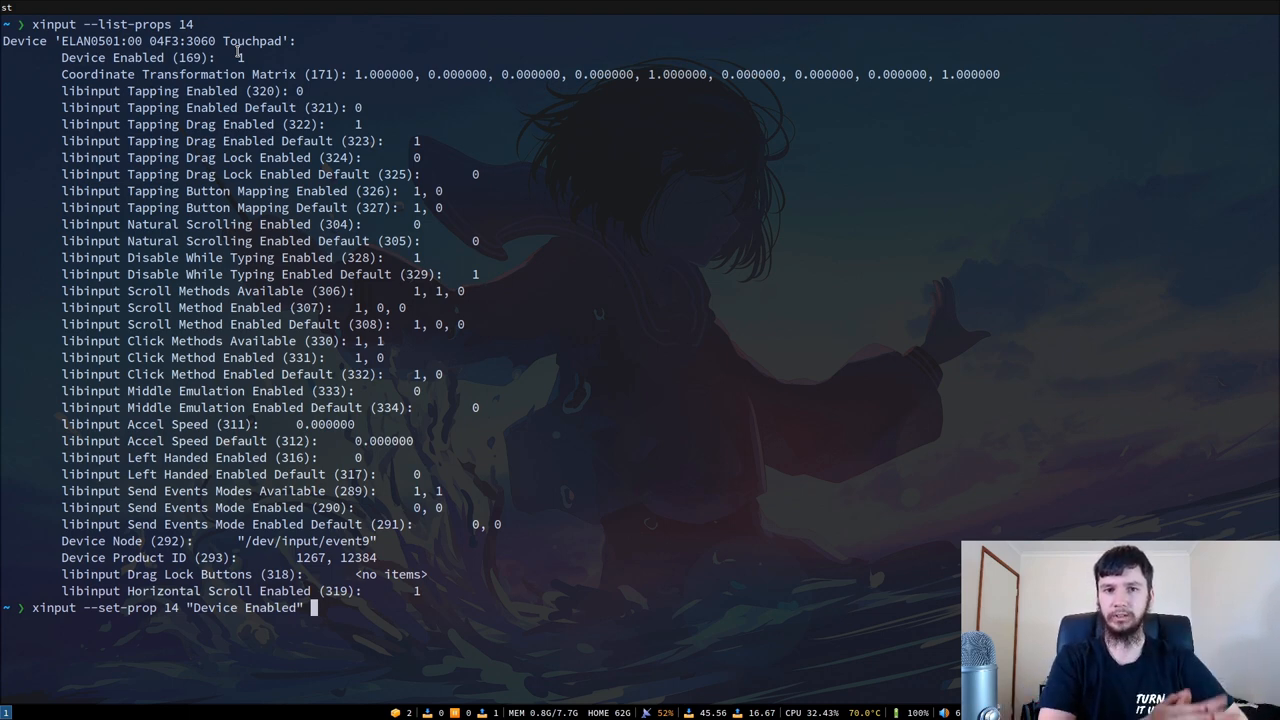
type("0")
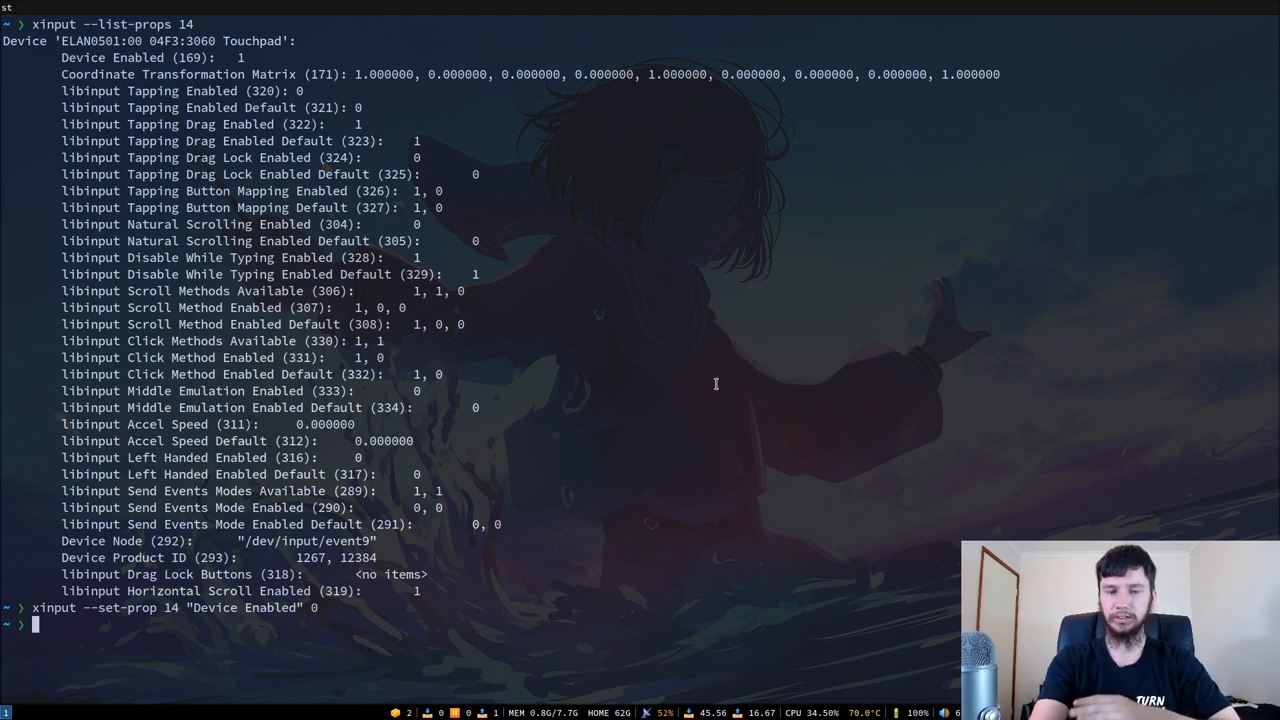
- Re-enable the touchpad with xinput --set-prop 14 "Device Enabled" 1
type("xinput --set-prop 14 \"Device Enabled\" 1")
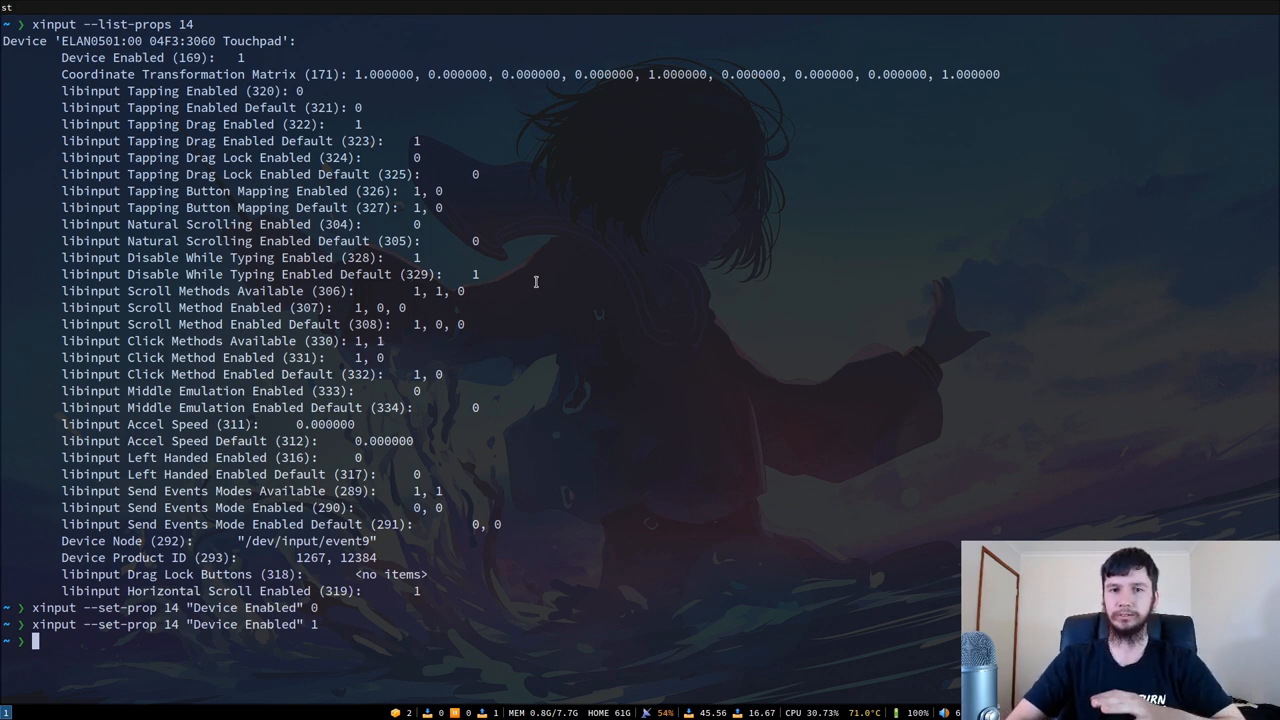
mouse_move(610, 283)
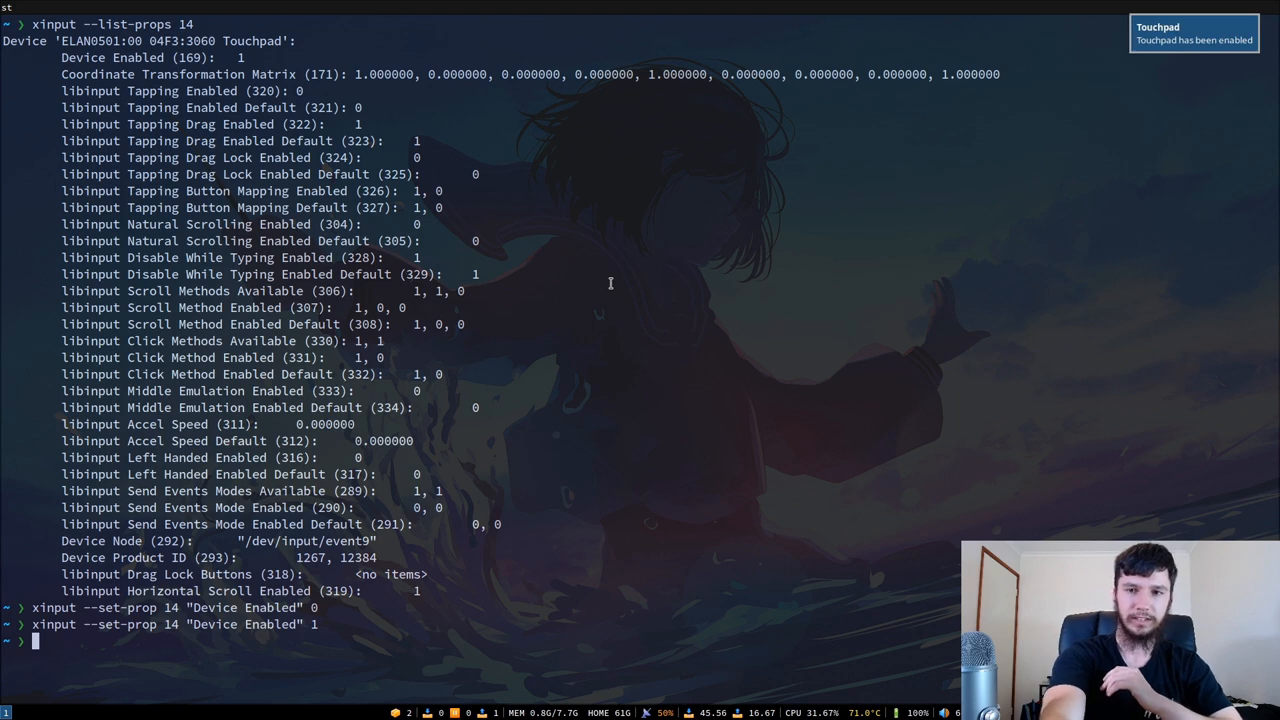
mouse_move(731, 97)
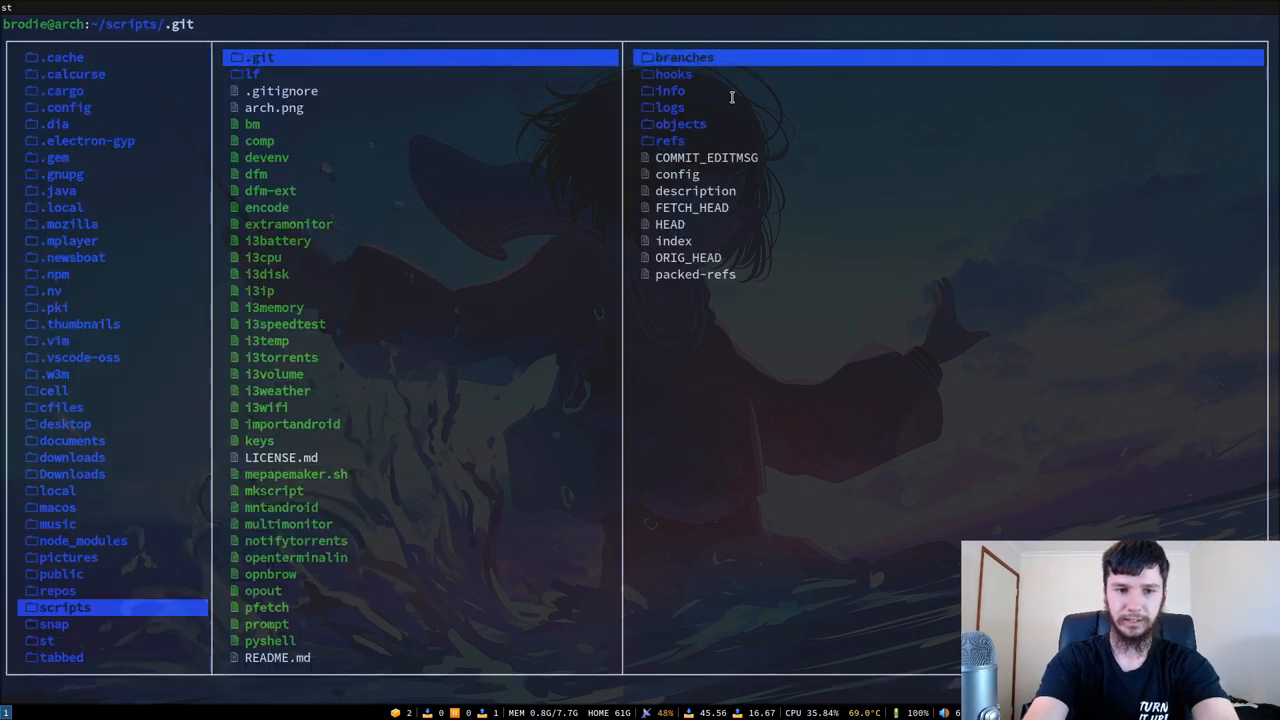
- Browse ~/scripts in lf and open the toggleTouch script in vim
left_click(281, 457)
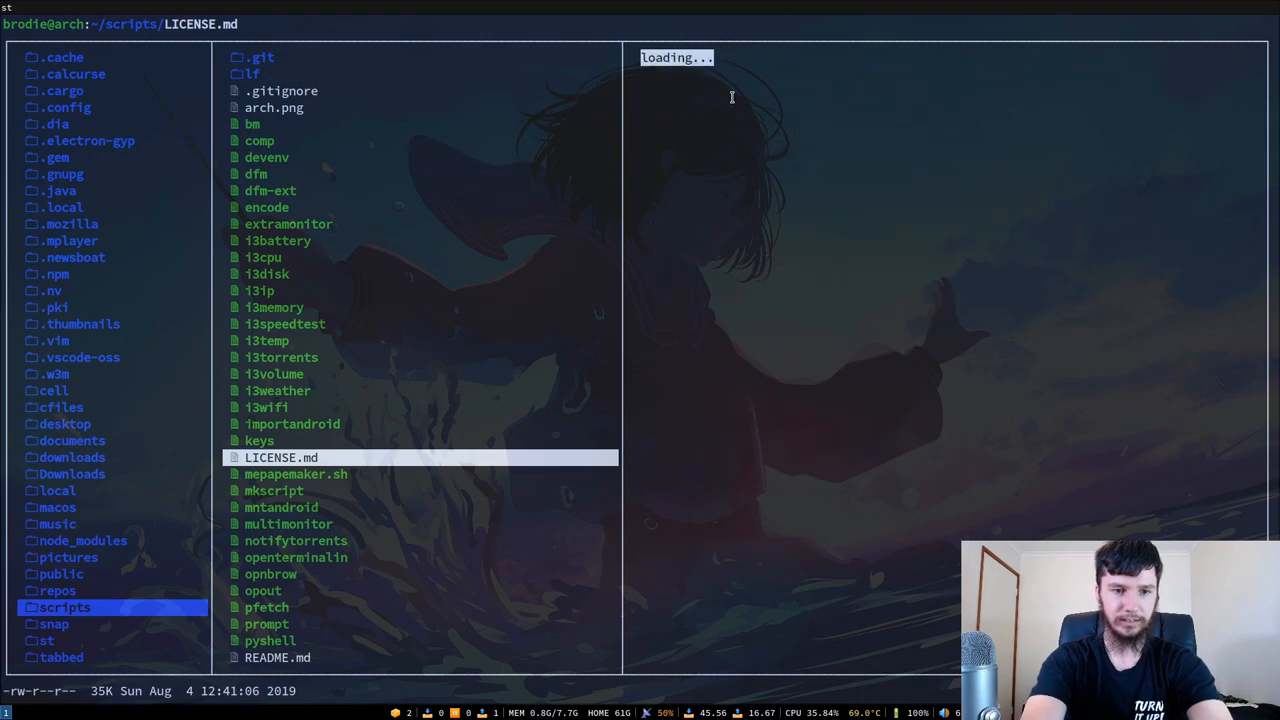
left_click(273, 373)
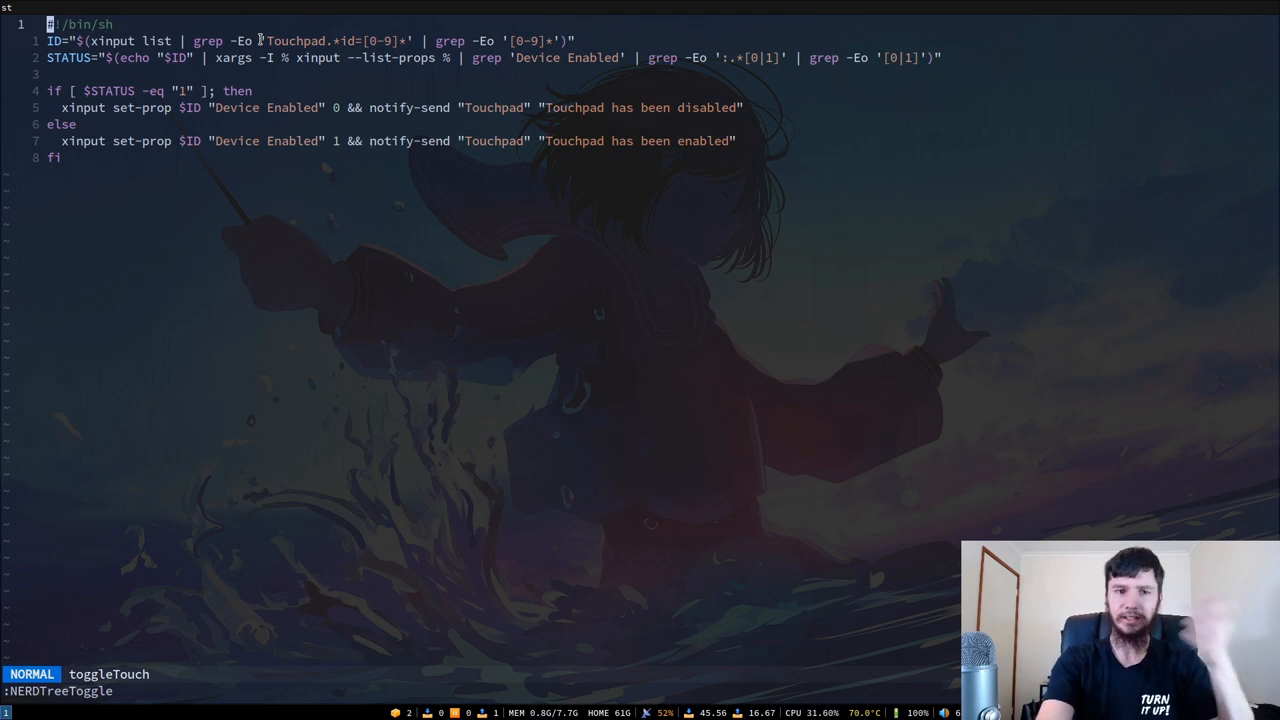
mouse_move(298, 33)
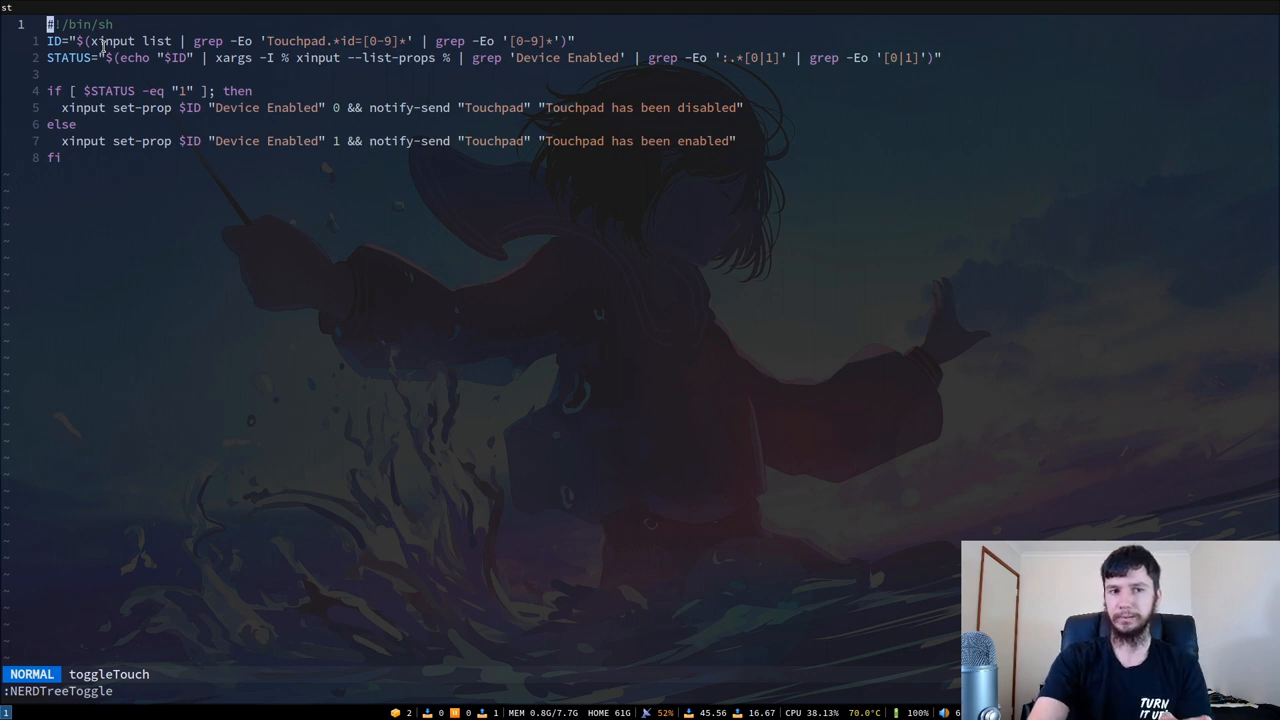
mouse_move(249, 128)
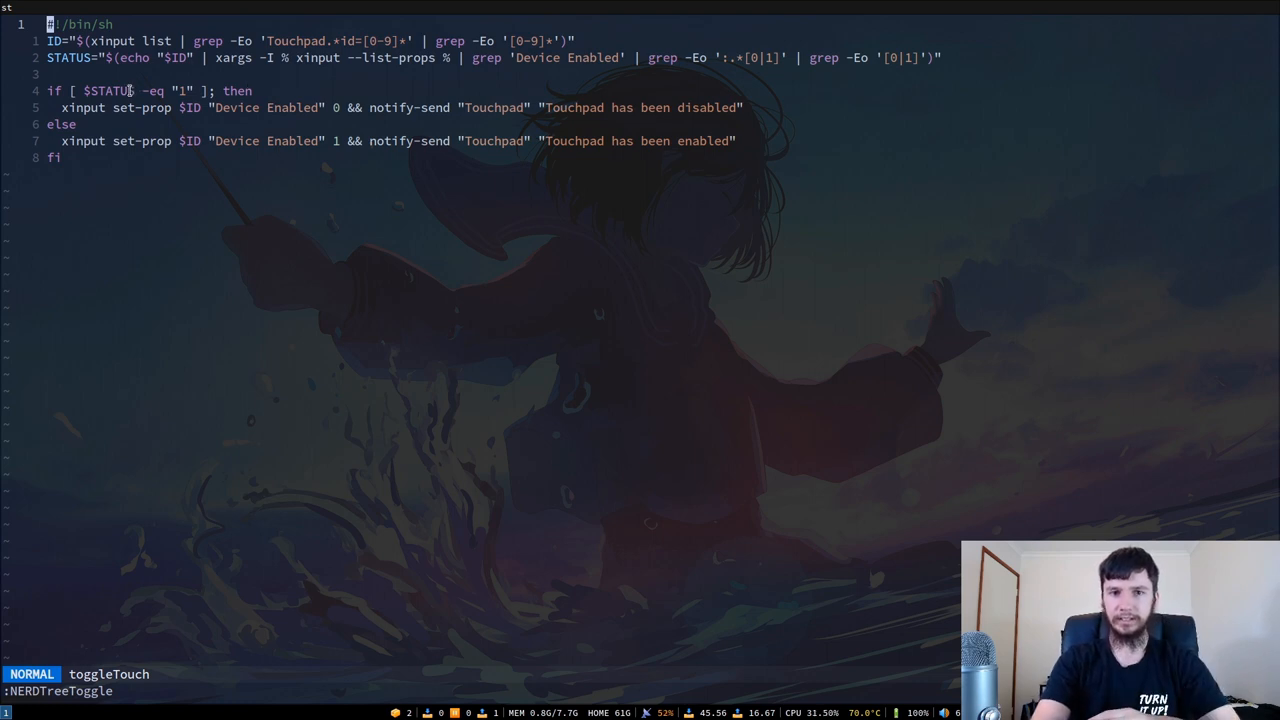
mouse_move(305, 103)
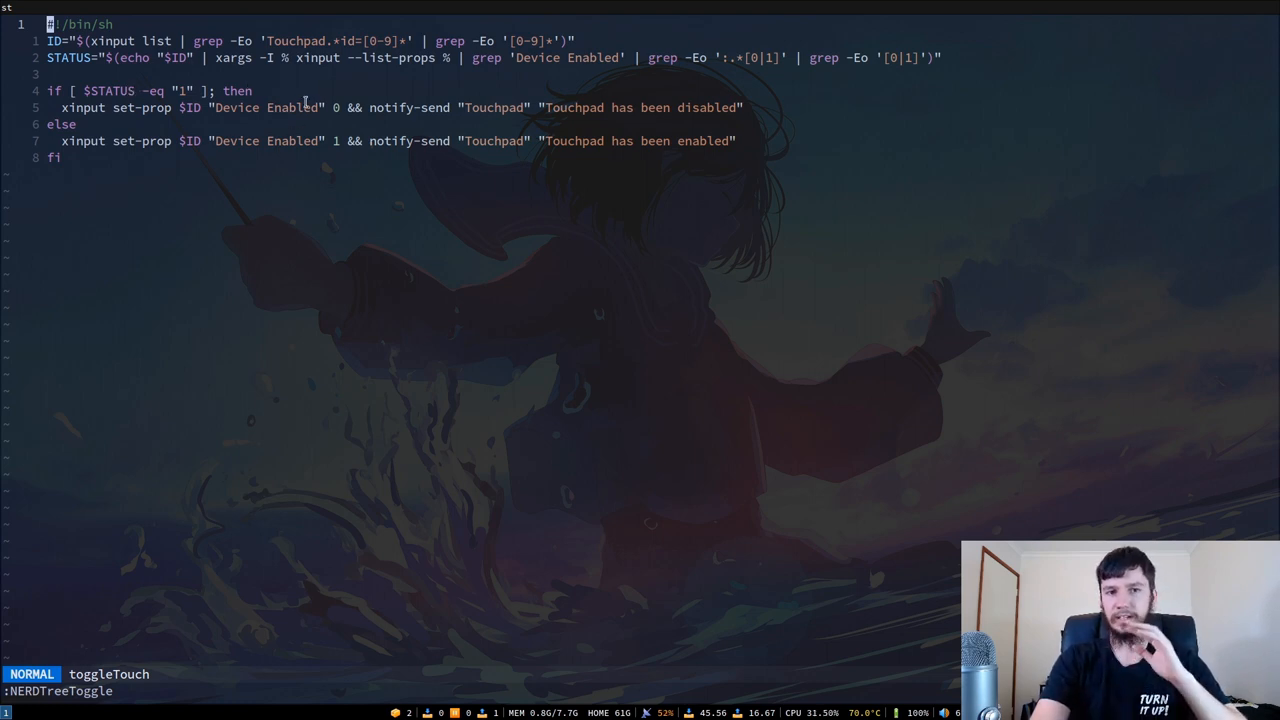